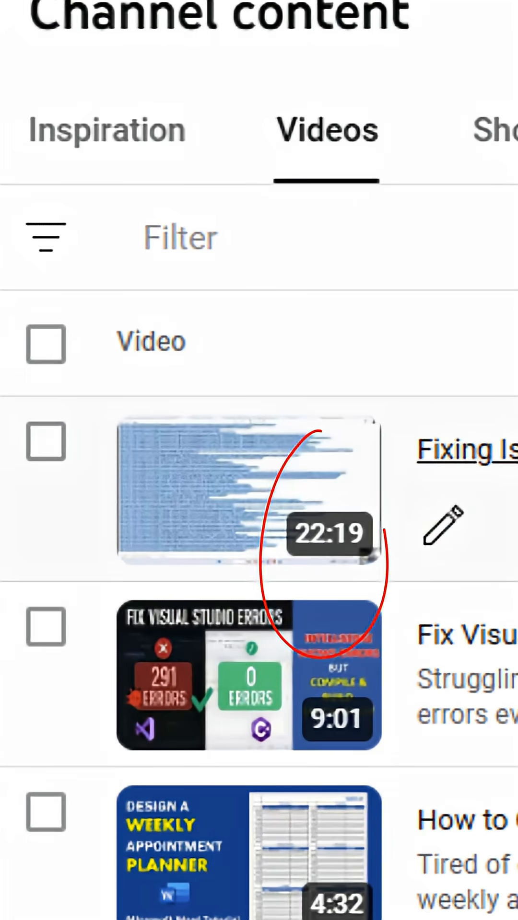
Download the video's timed English subtitles from the subtitle editor as captions.sbv
scroll("down", 3)
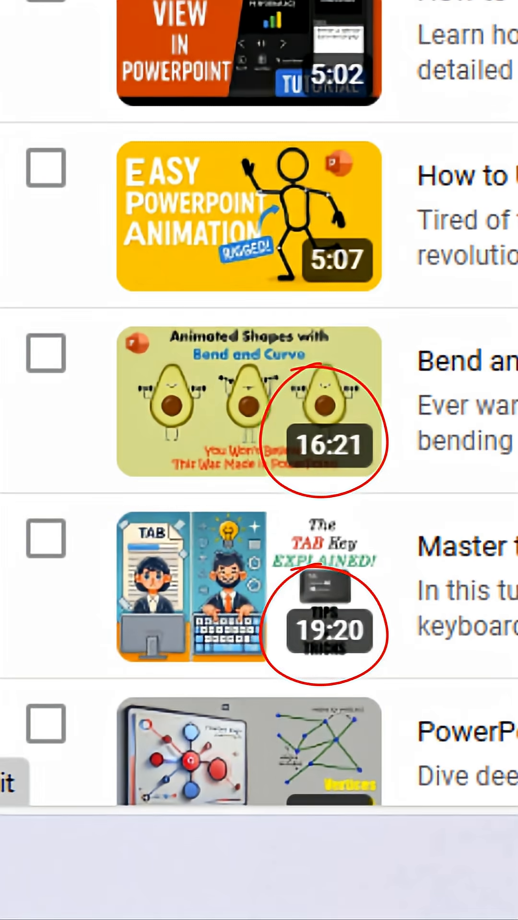
scroll("up", 3)
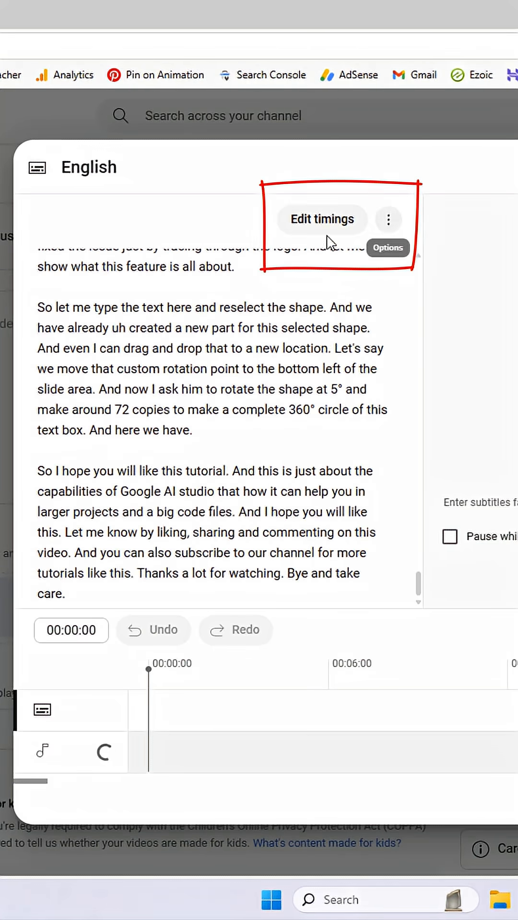
left_click(322, 219)
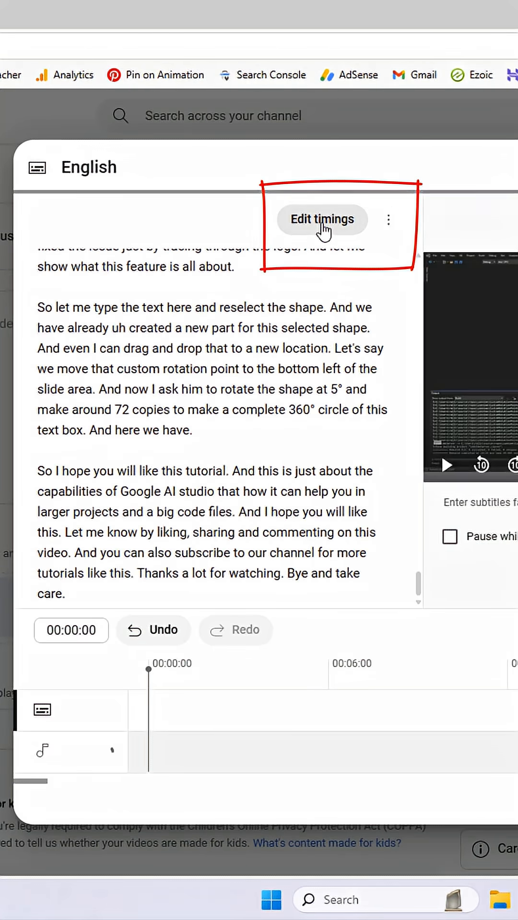
left_click(388, 219)
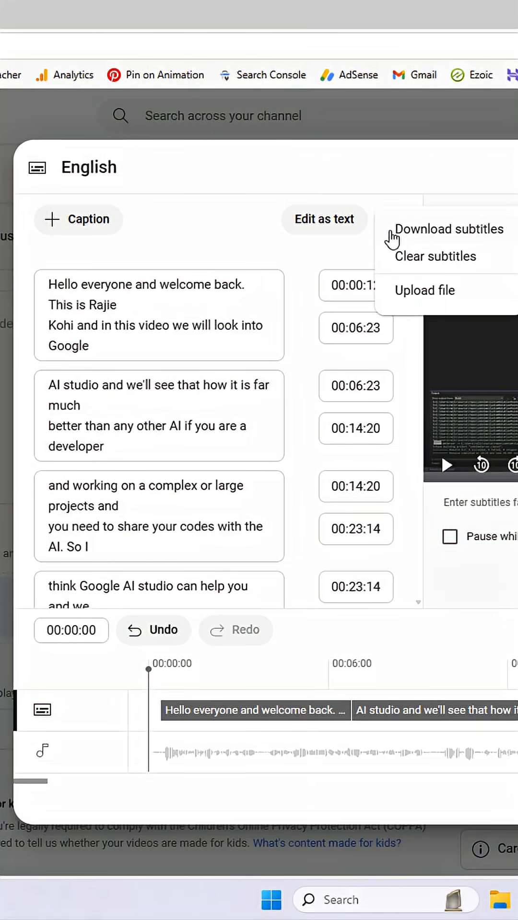
left_click(449, 229)
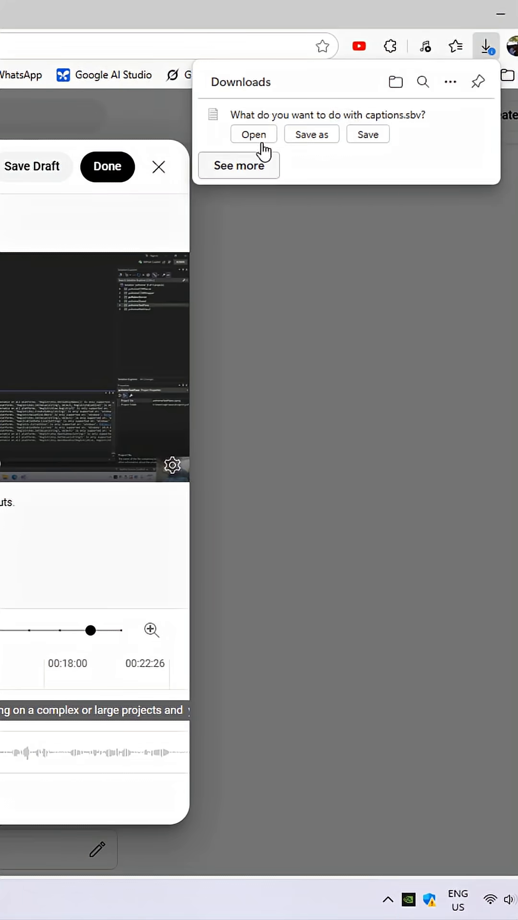
left_click(367, 134)
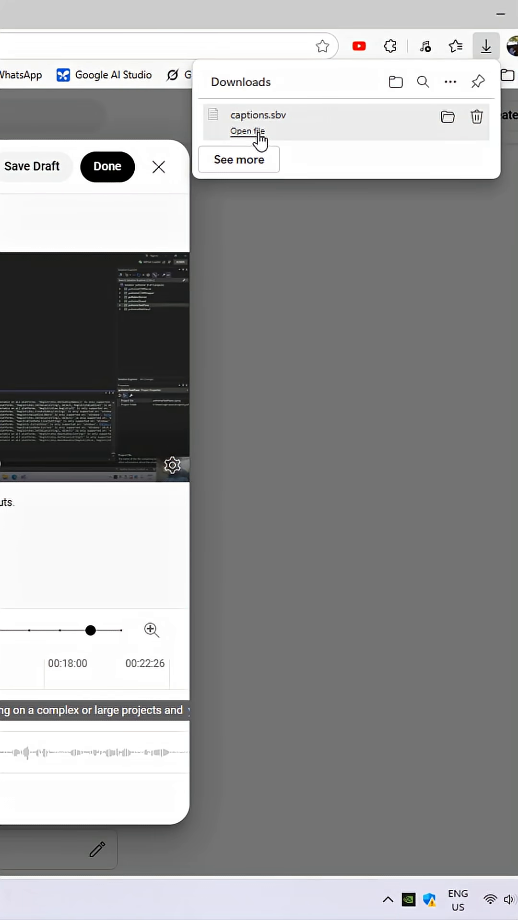
Copy the full transcript from captions.sbv and start a new browser tab
left_click(248, 132)
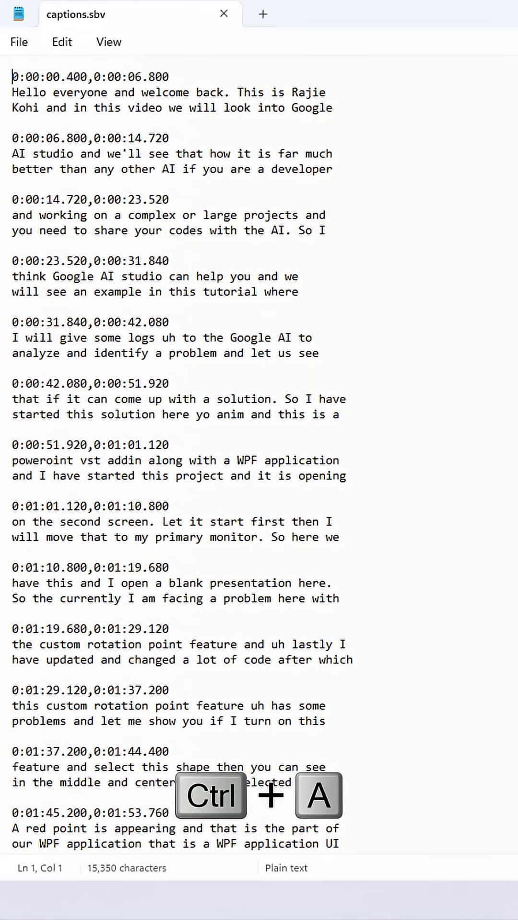
key("ctrl+a")
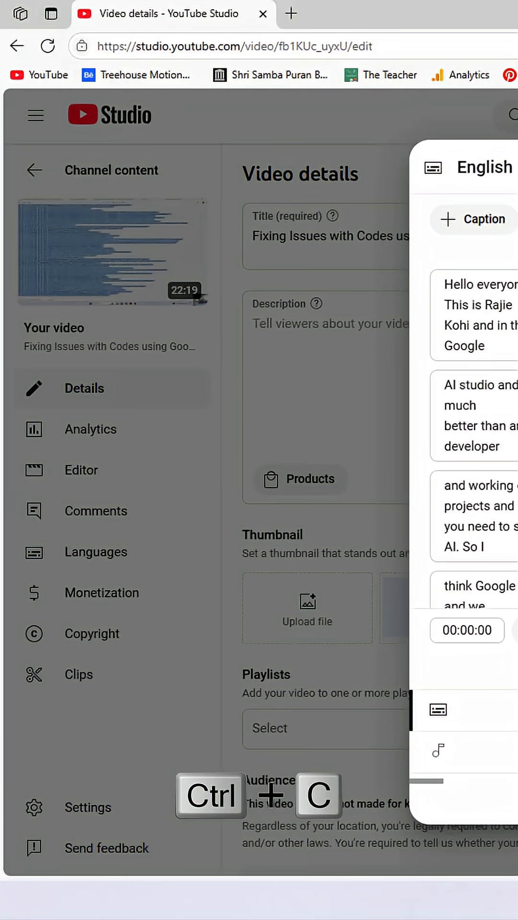
key("ctrl+c")
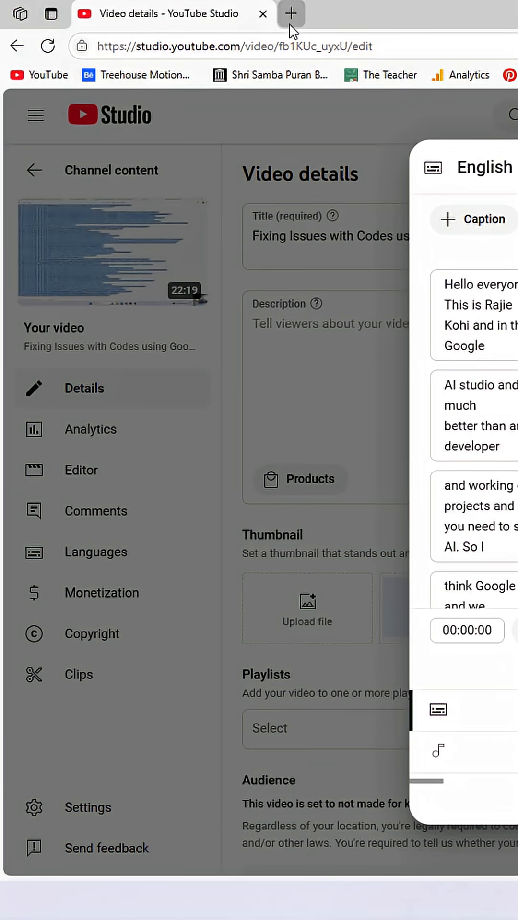
left_click(289, 12)
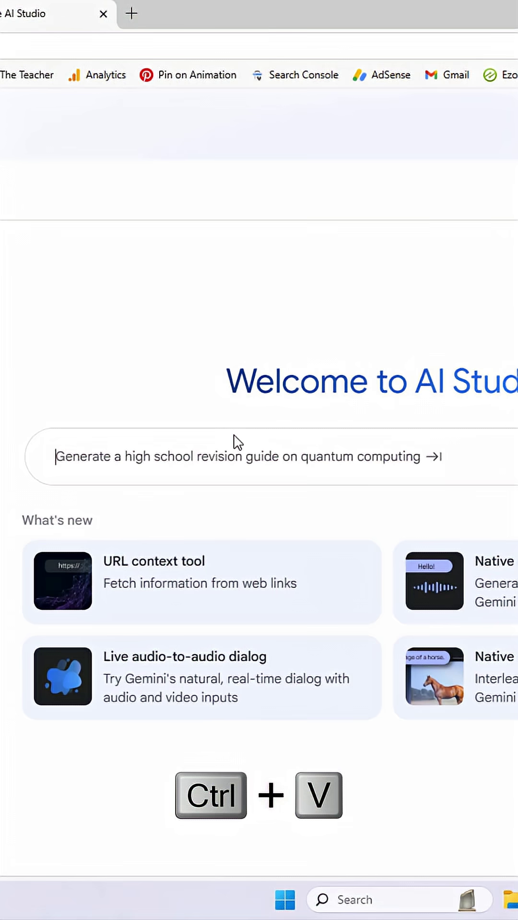
Paste the transcript with a request for chapter timestamps and let the model generate them
key("ctrl+v")
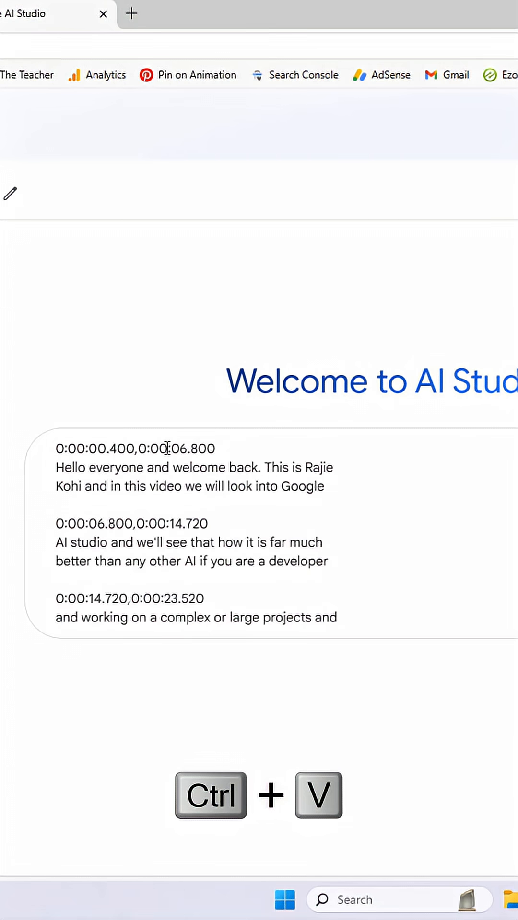
type("Can you create chapters or t")
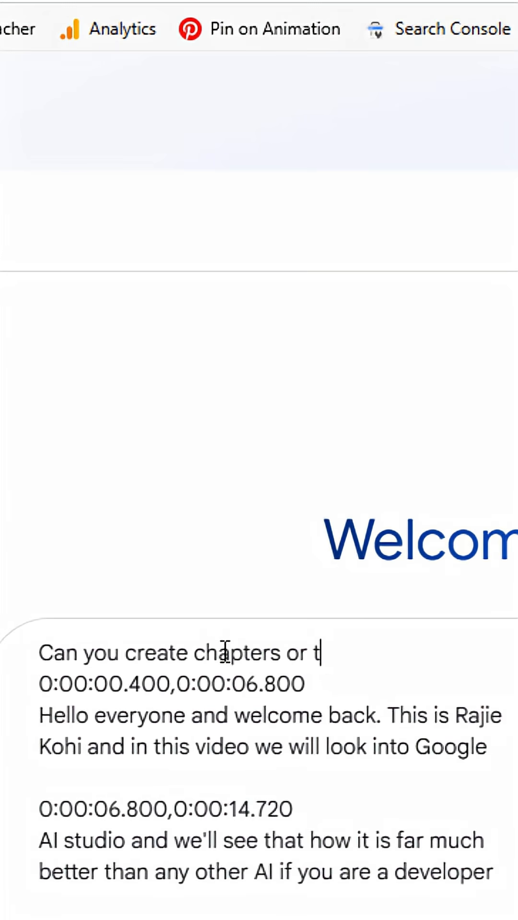
type("imestamps f")
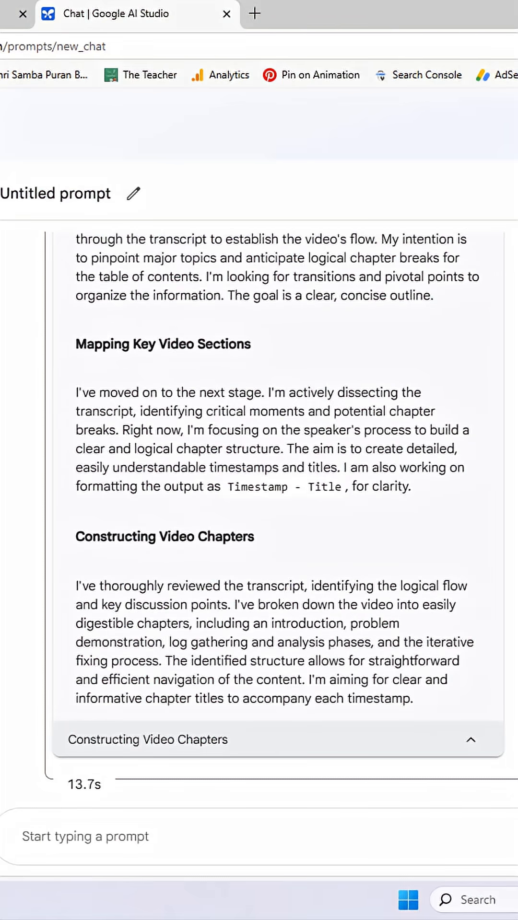
scroll("down", 3)
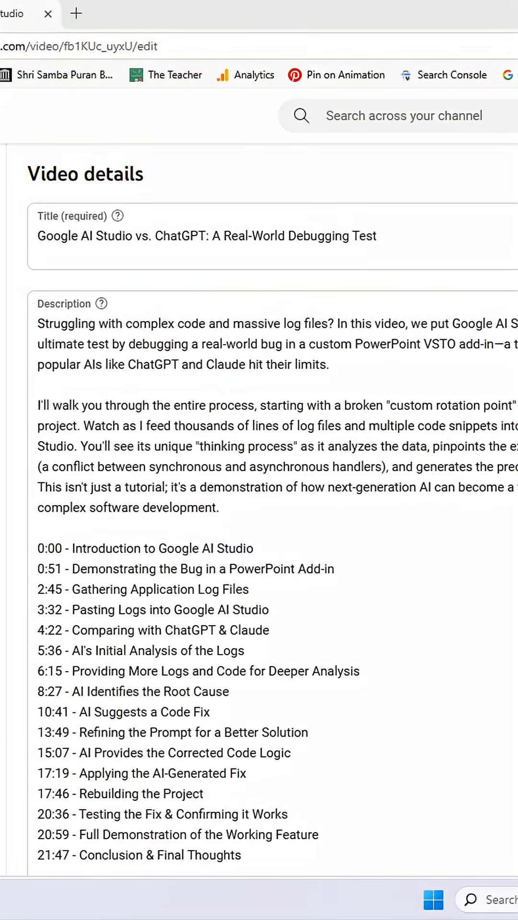
Expand the advanced settings and leave 'Allow automatic chapters and key moments' unchecked
scroll("down", 3)
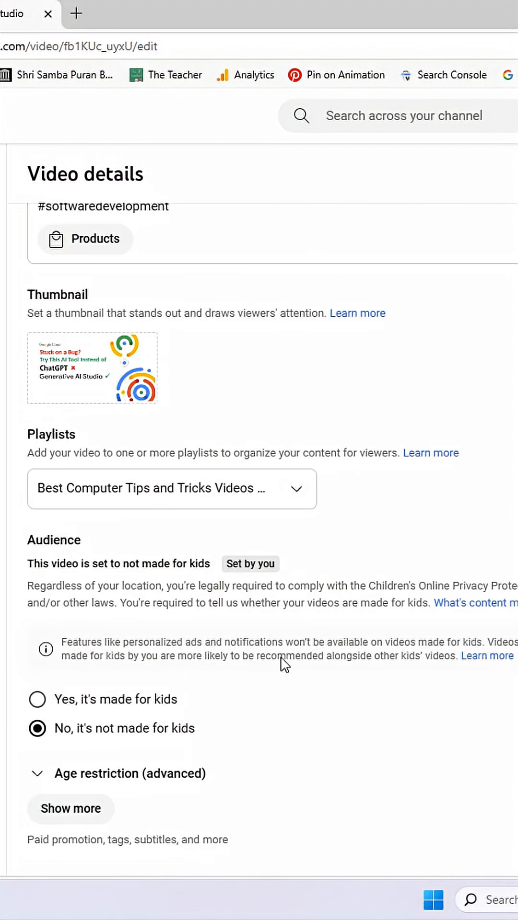
left_click(70, 808)
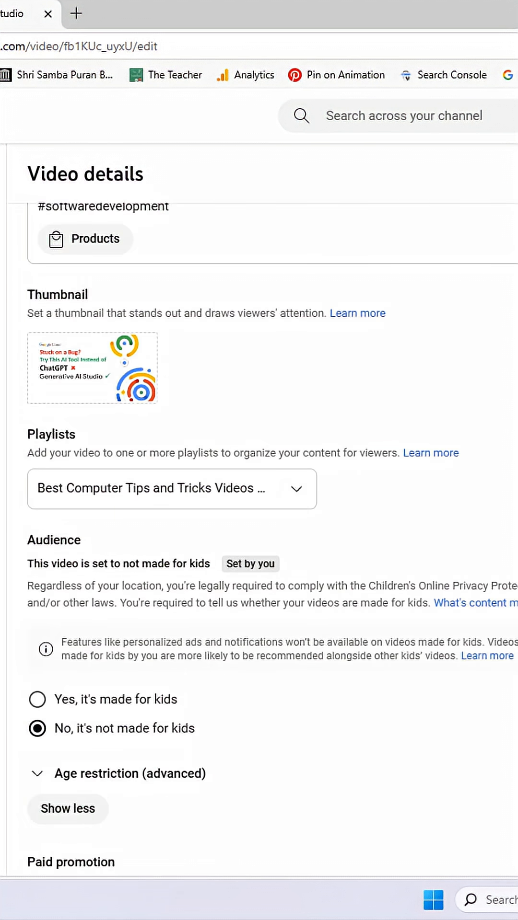
scroll("down", 3)
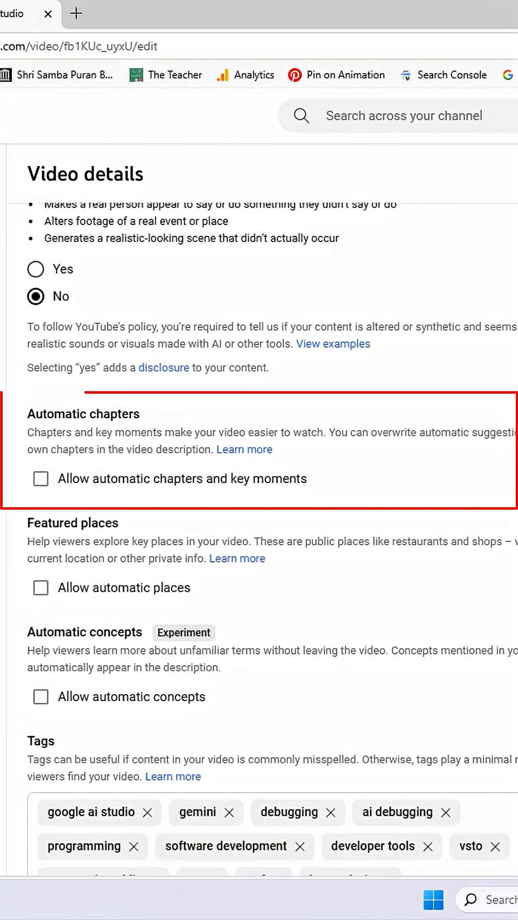
left_click(40, 480)
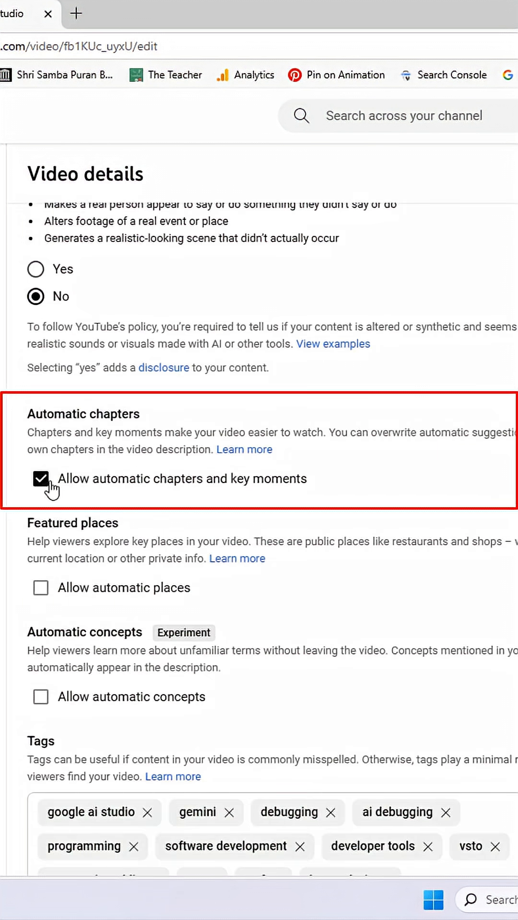
left_click(41, 478)
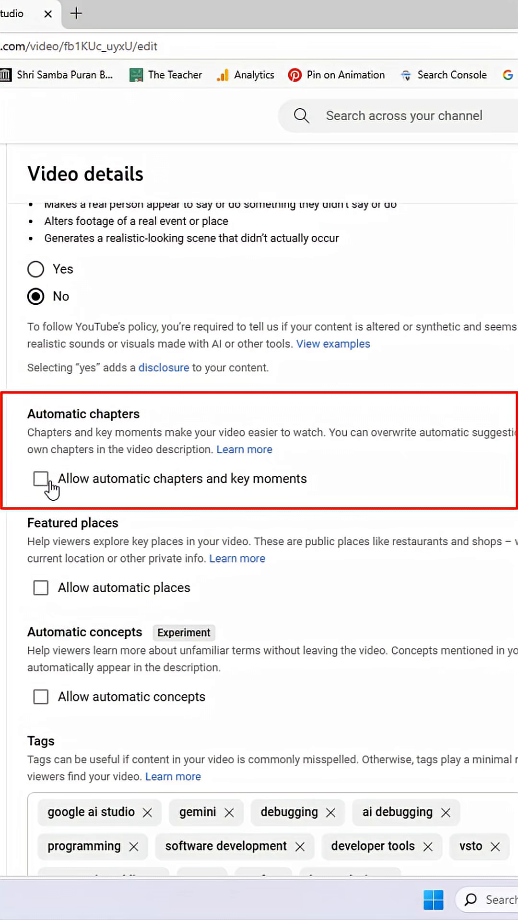